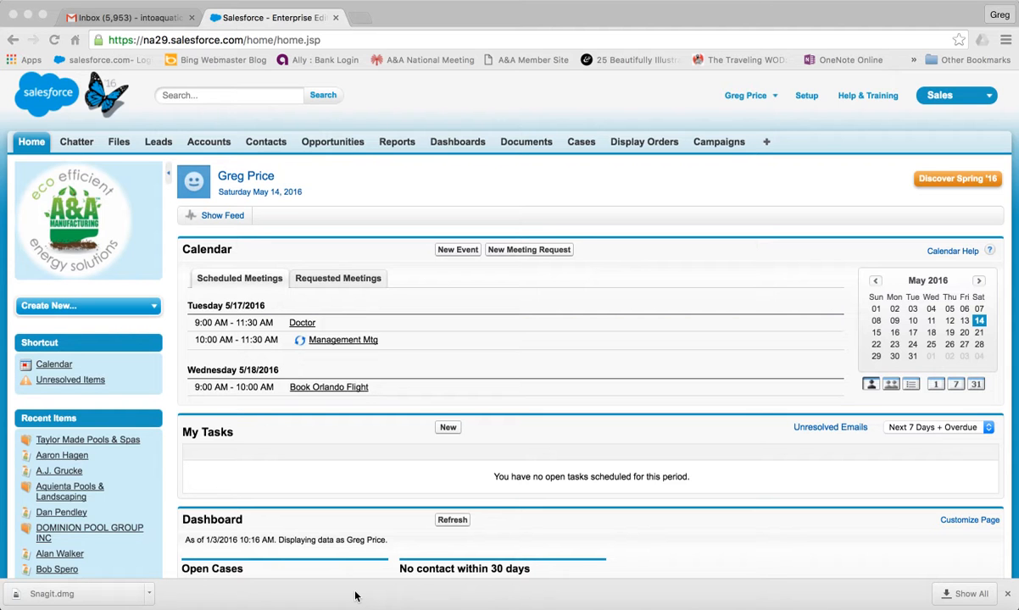
pyautogui.moveTo(331, 453)
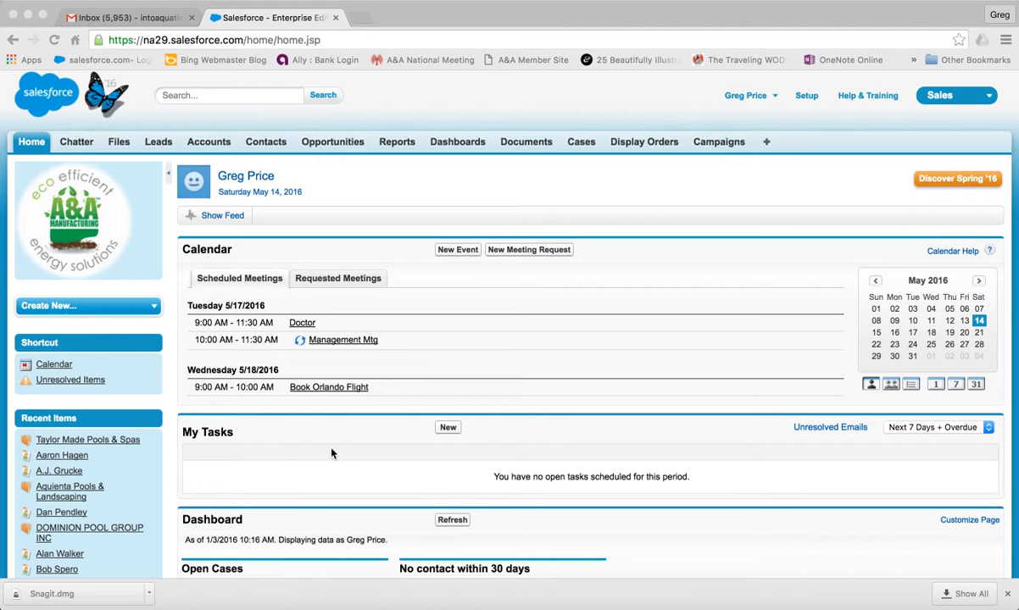
pyautogui.moveTo(509, 144)
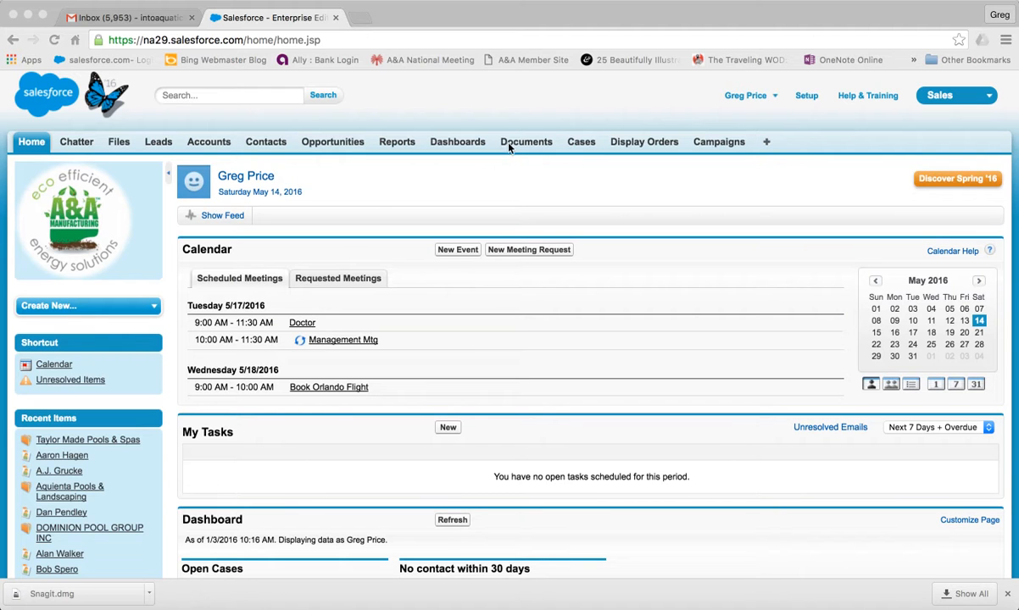
# - Go to the Documents tab from the Salesforce home page
pyautogui.click(525, 142)
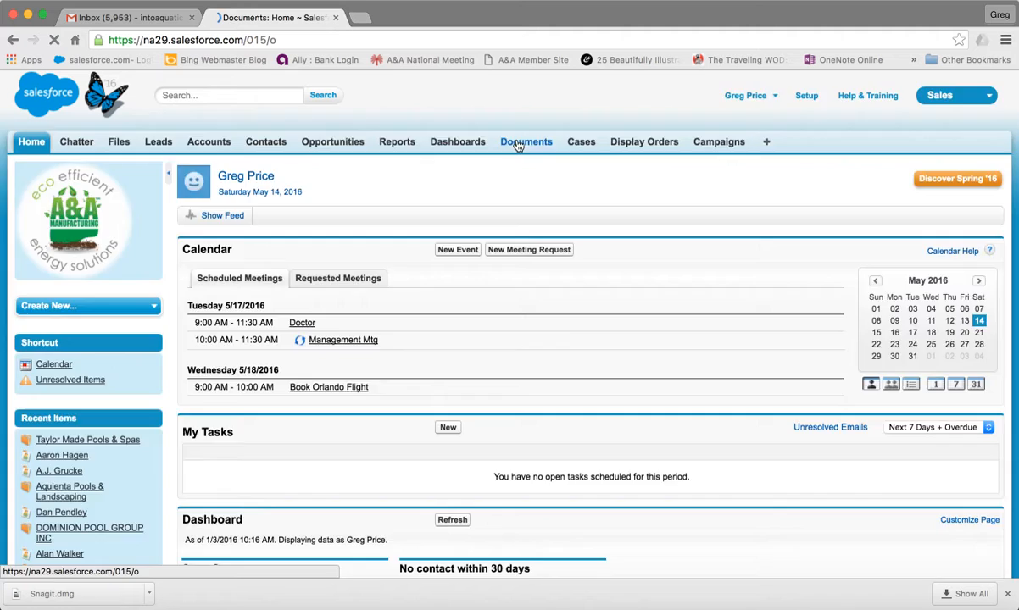
# - Show the My Personal Documents folder and start a new document upload
pyautogui.click(526, 141)
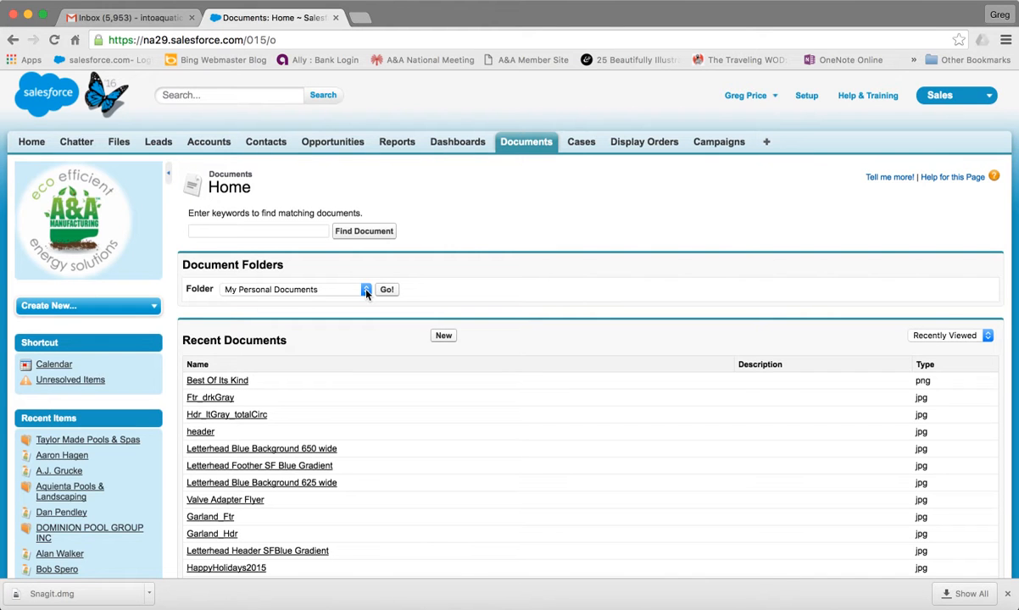
pyautogui.moveTo(386, 291)
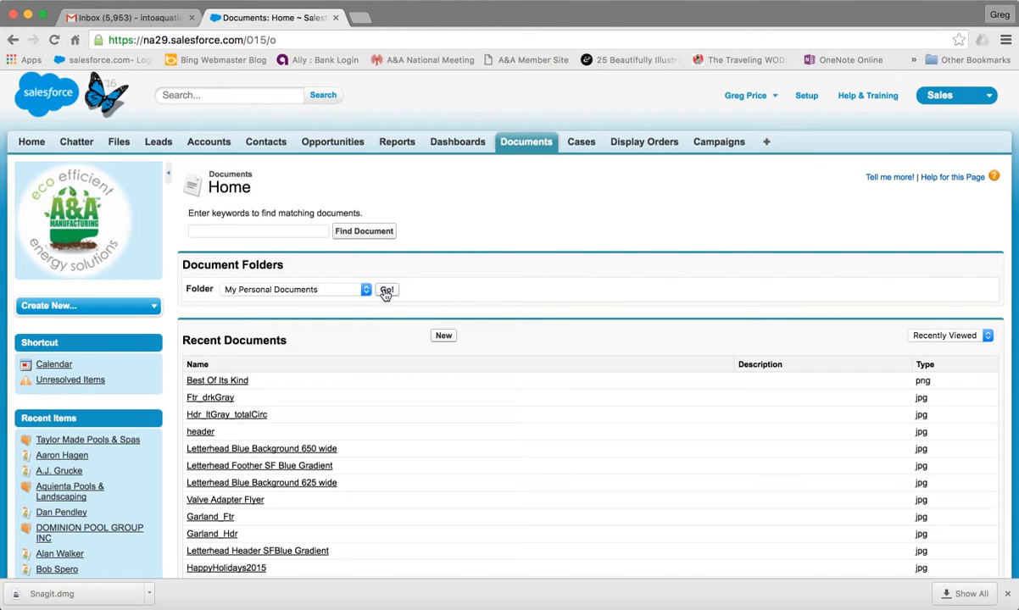
pyautogui.click(386, 290)
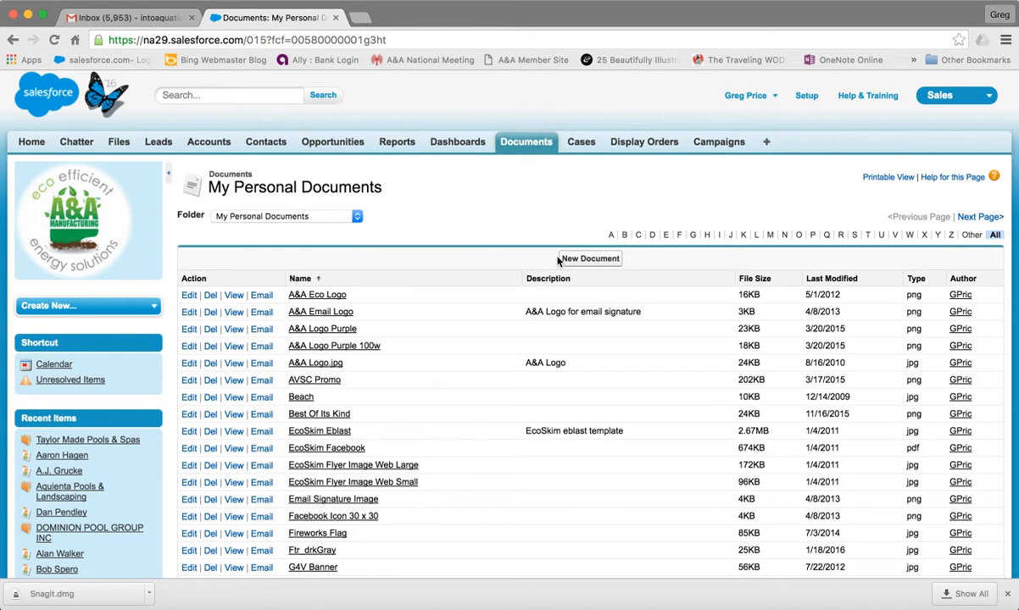
pyautogui.click(589, 259)
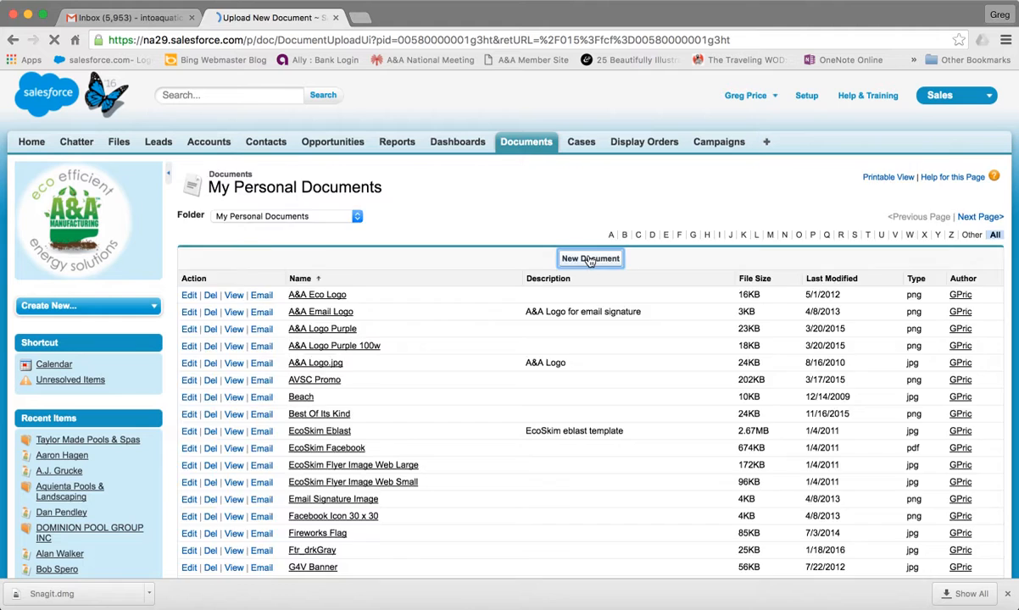
# - Name the document 'Tutorial Image' and mark it as an externally available image
pyautogui.click(589, 259)
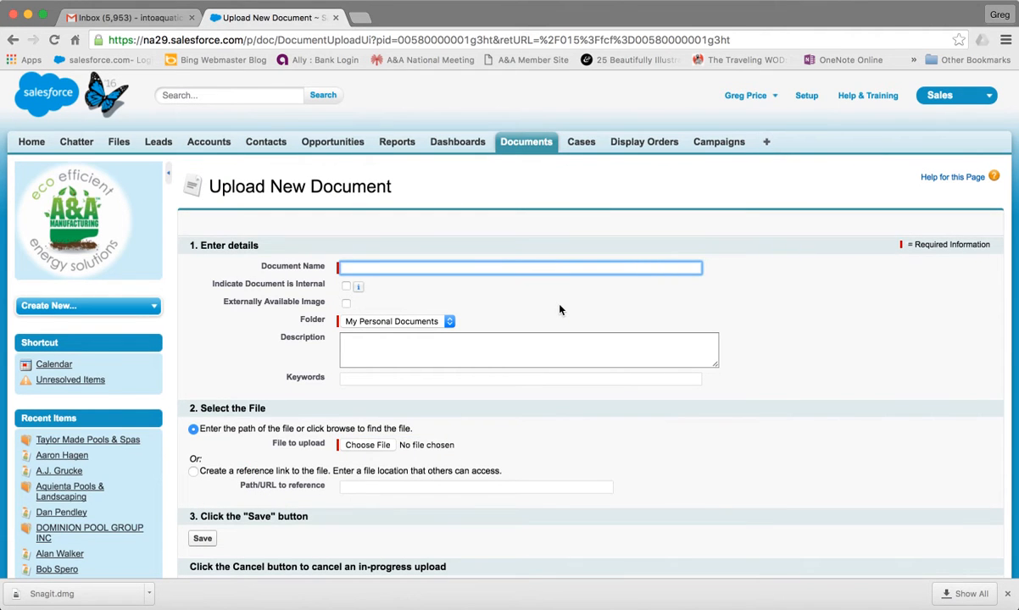
pyautogui.write('T')
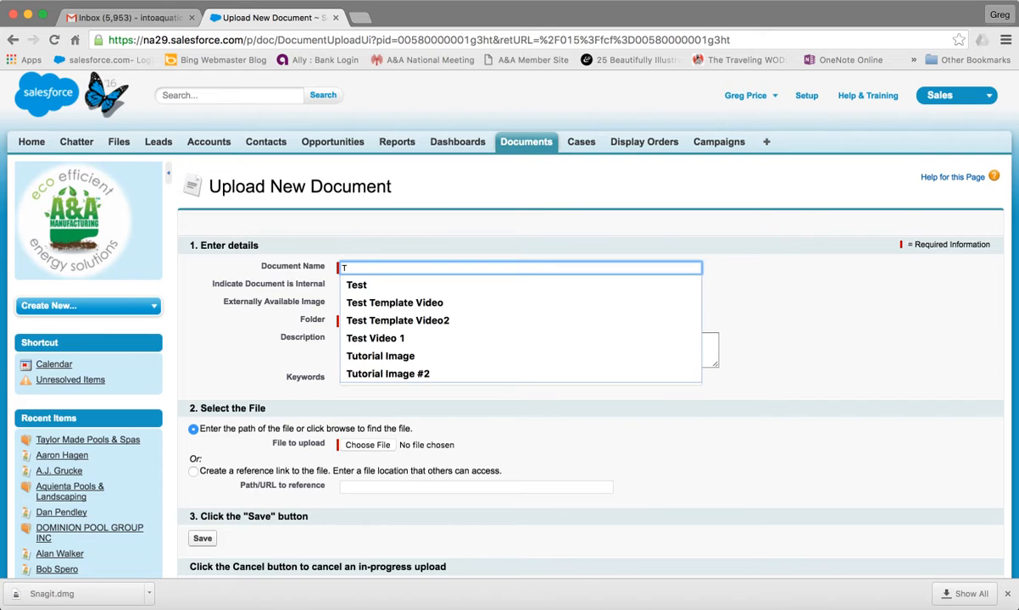
pyautogui.write('u')
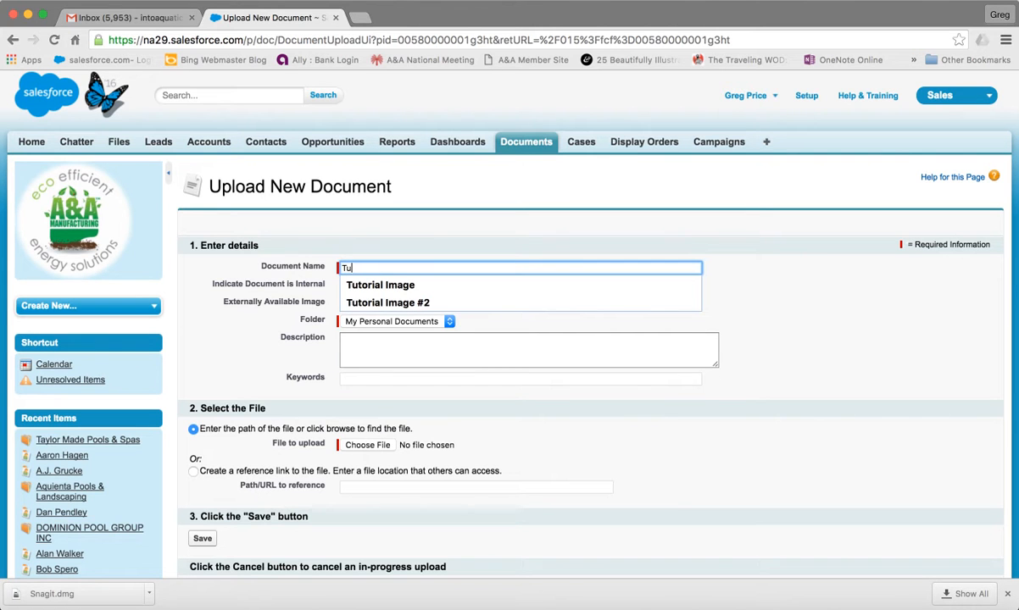
pyautogui.click(381, 284)
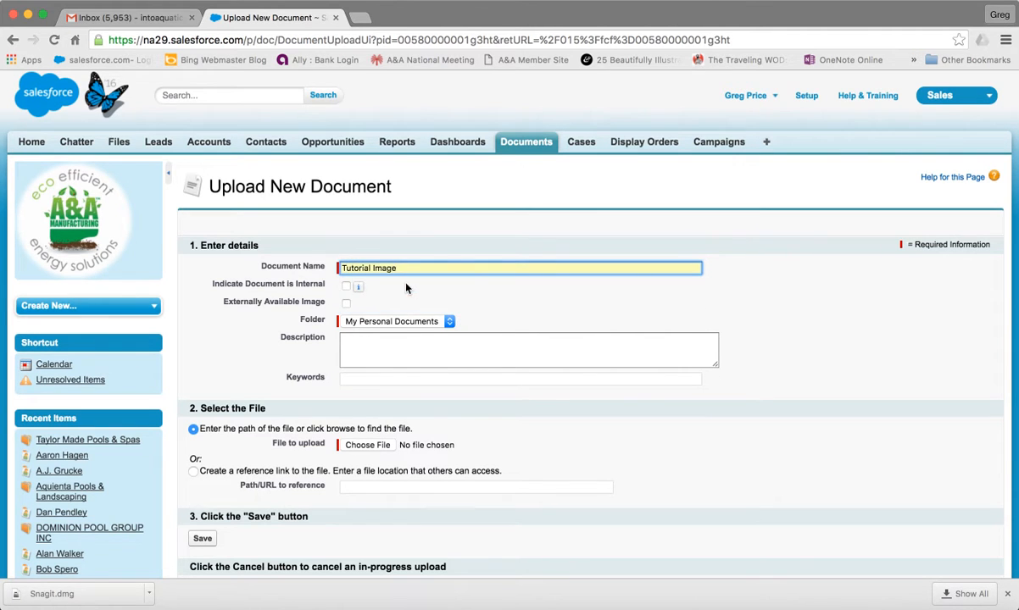
pyautogui.moveTo(228, 292)
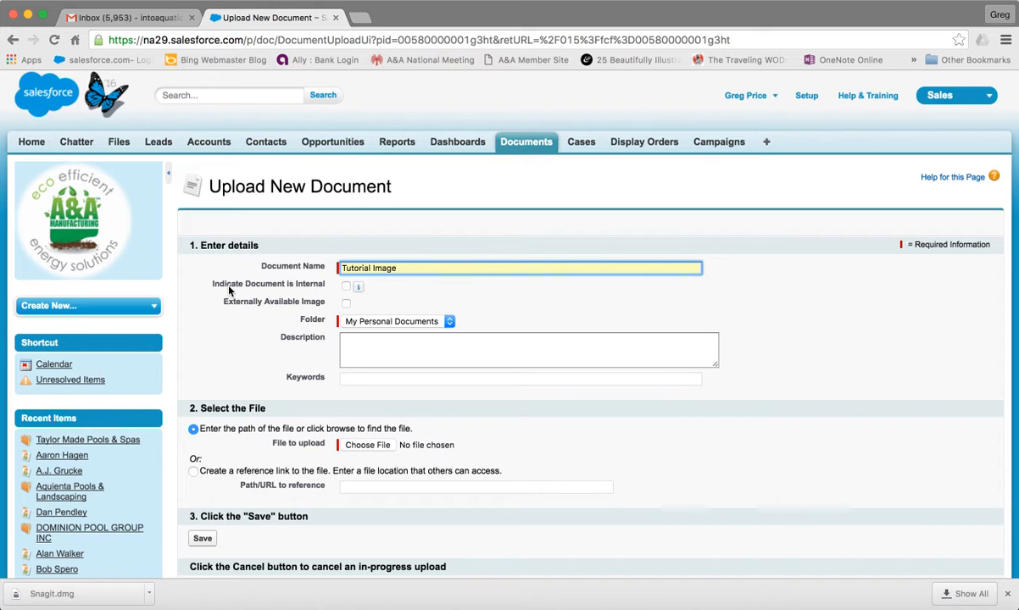
pyautogui.moveTo(330, 291)
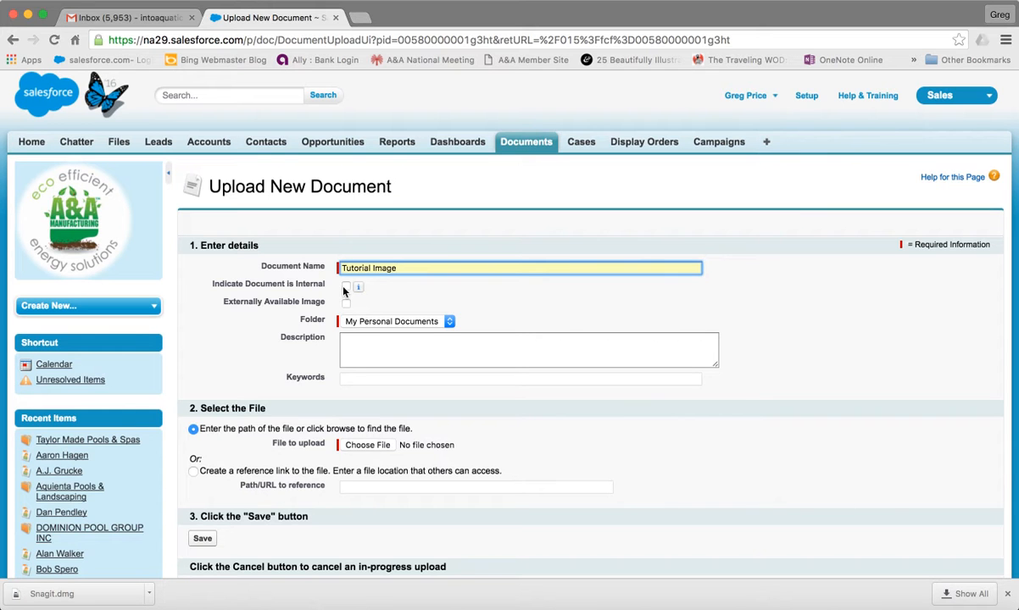
pyautogui.moveTo(346, 307)
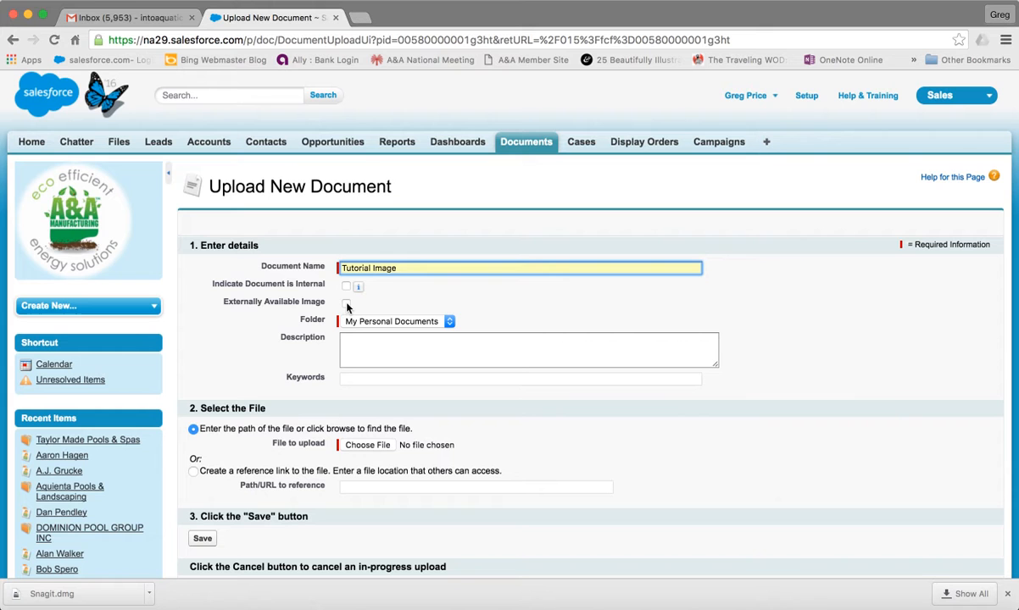
pyautogui.click(345, 304)
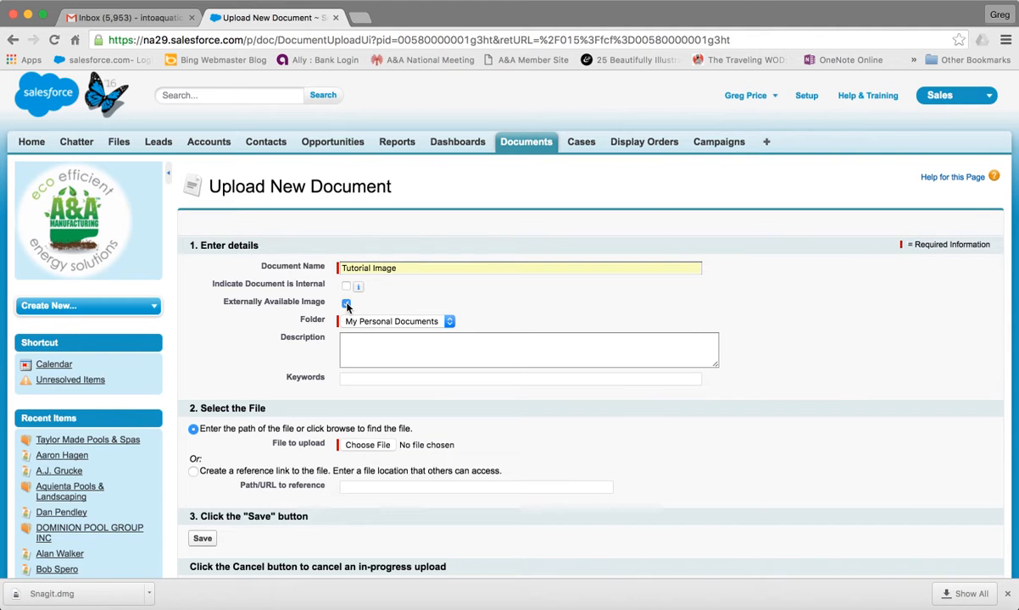
pyautogui.click(345, 303)
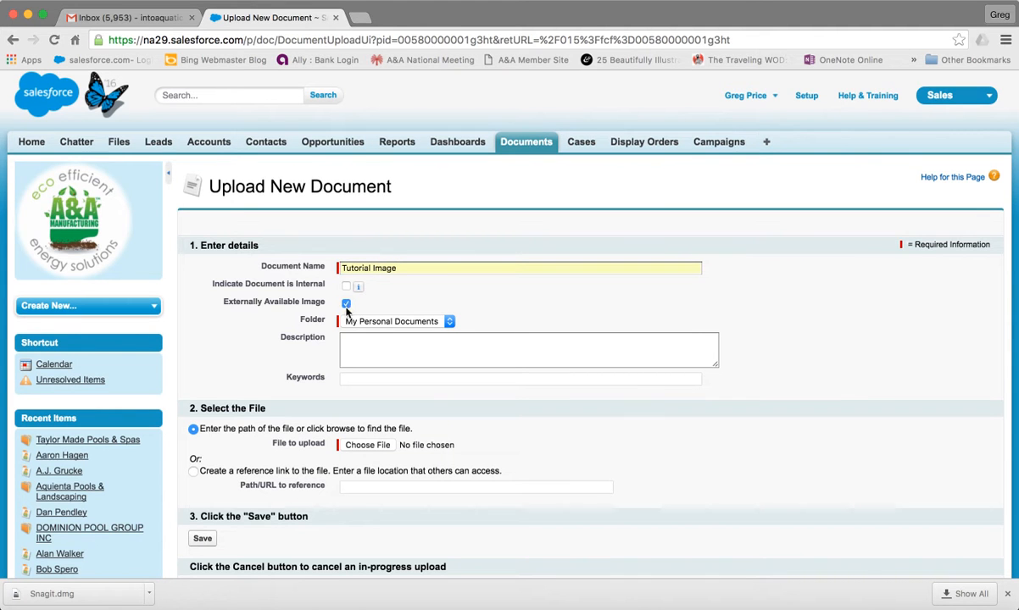
pyautogui.moveTo(379, 329)
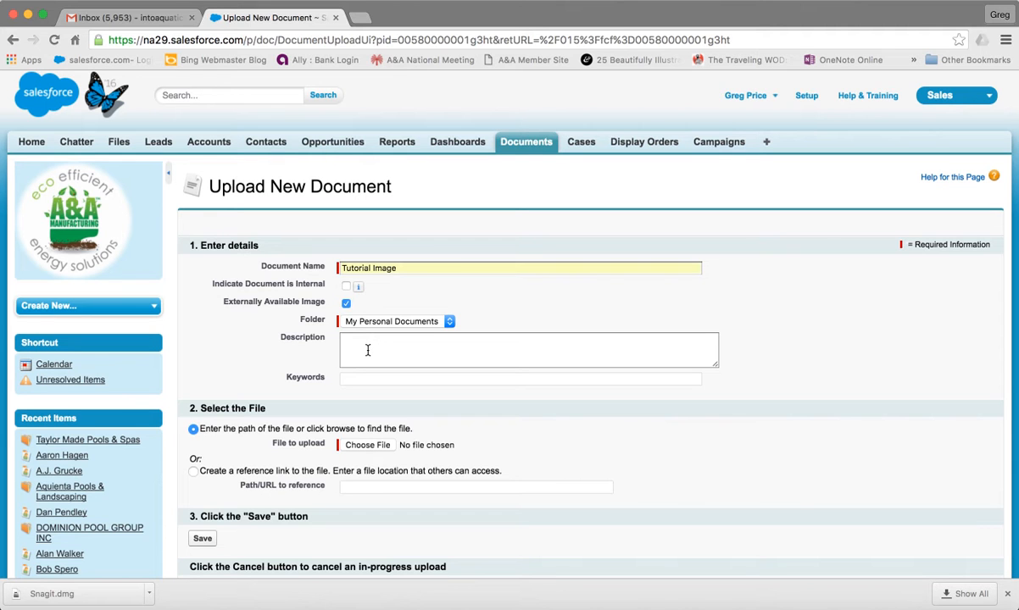
pyautogui.moveTo(178, 407)
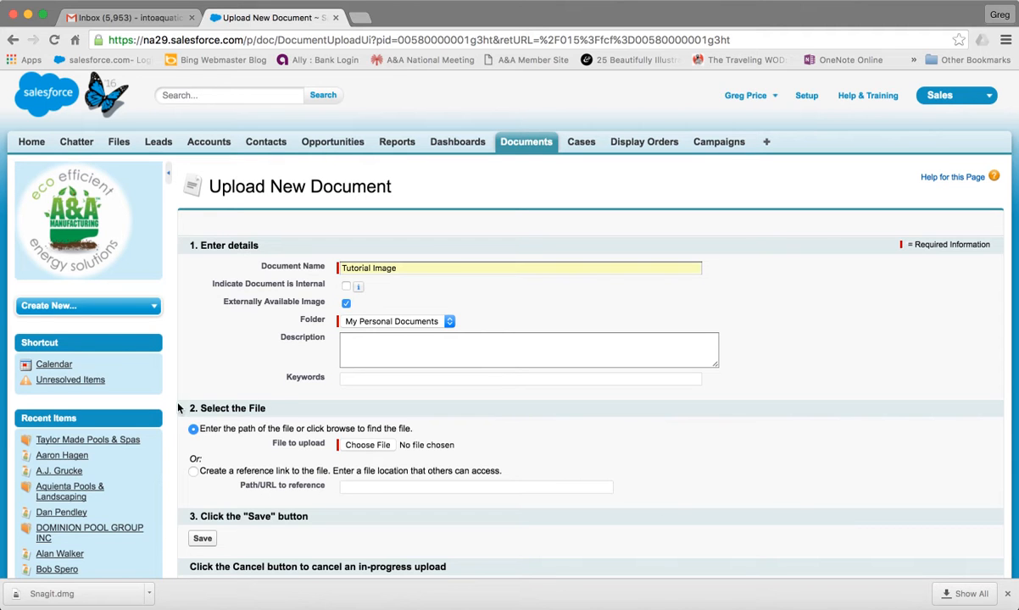
pyautogui.moveTo(273, 407)
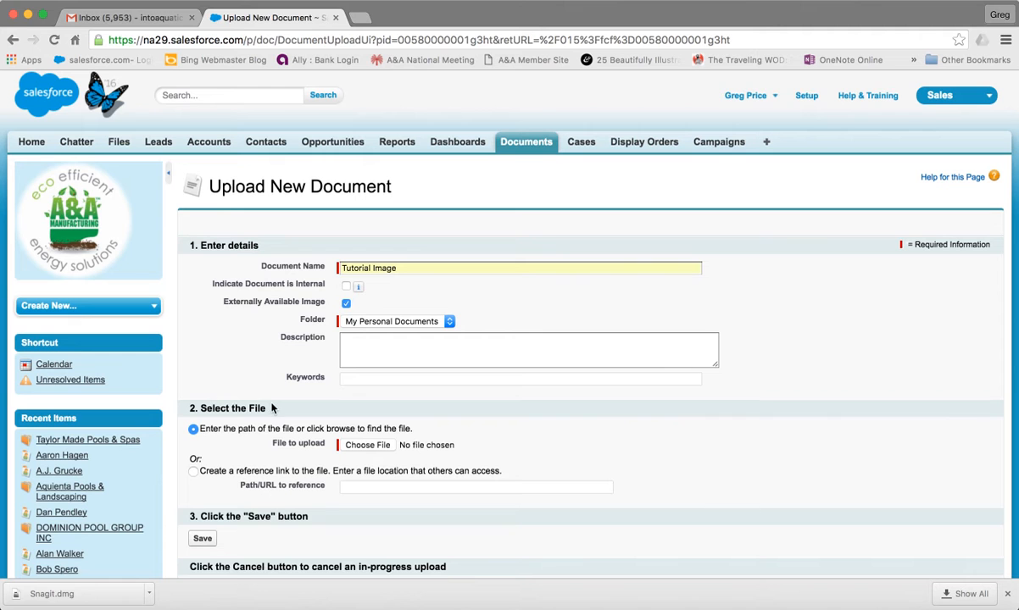
pyautogui.moveTo(276, 407)
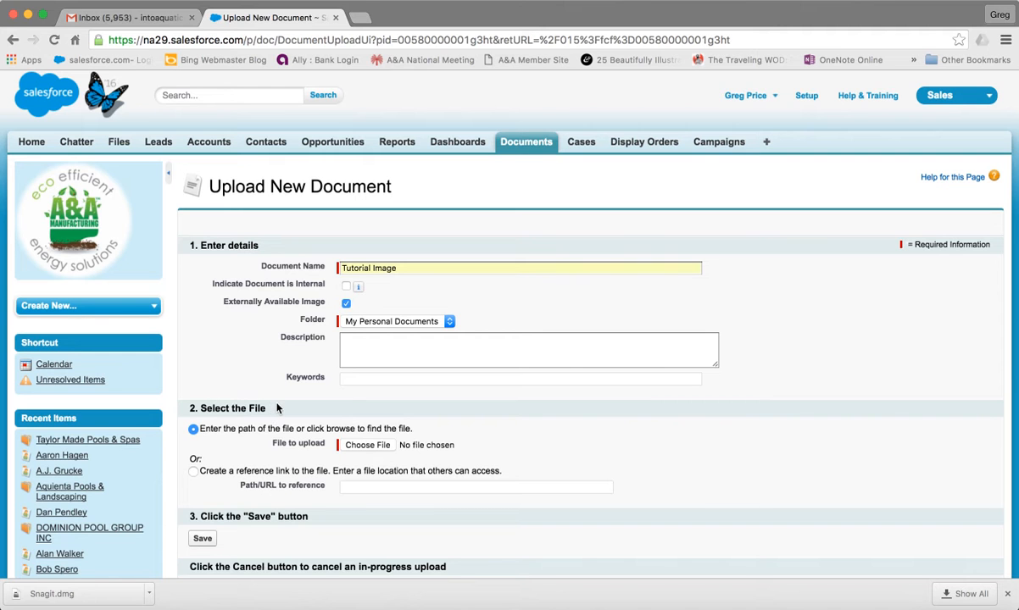
pyautogui.moveTo(271, 437)
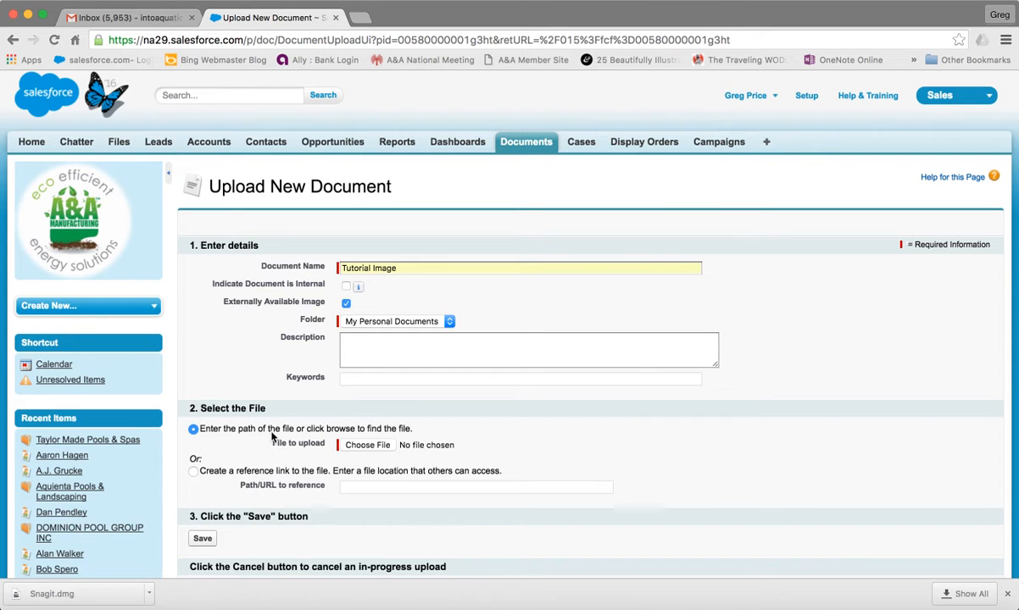
pyautogui.moveTo(394, 440)
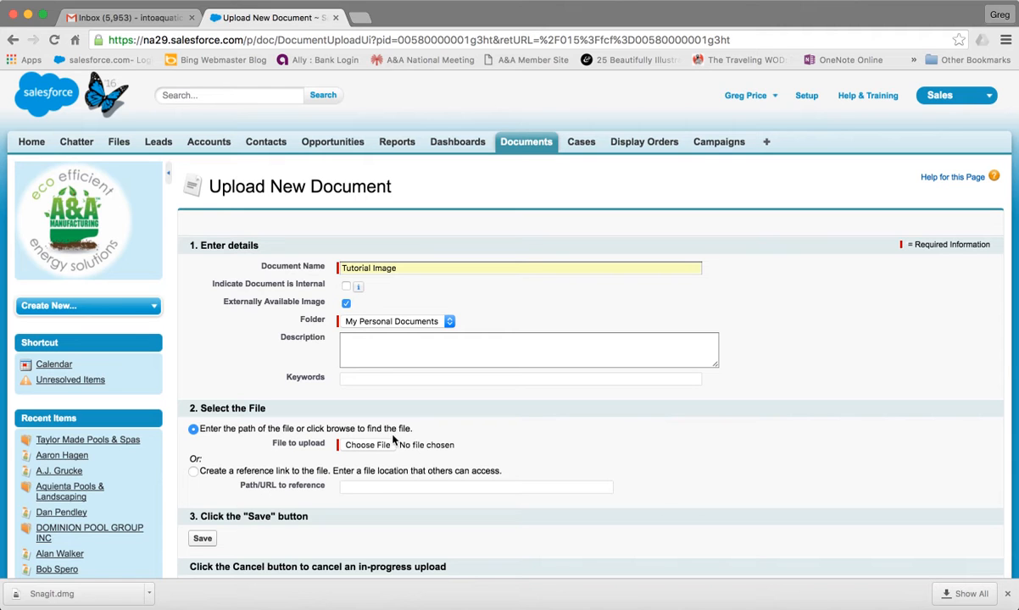
pyautogui.moveTo(223, 444)
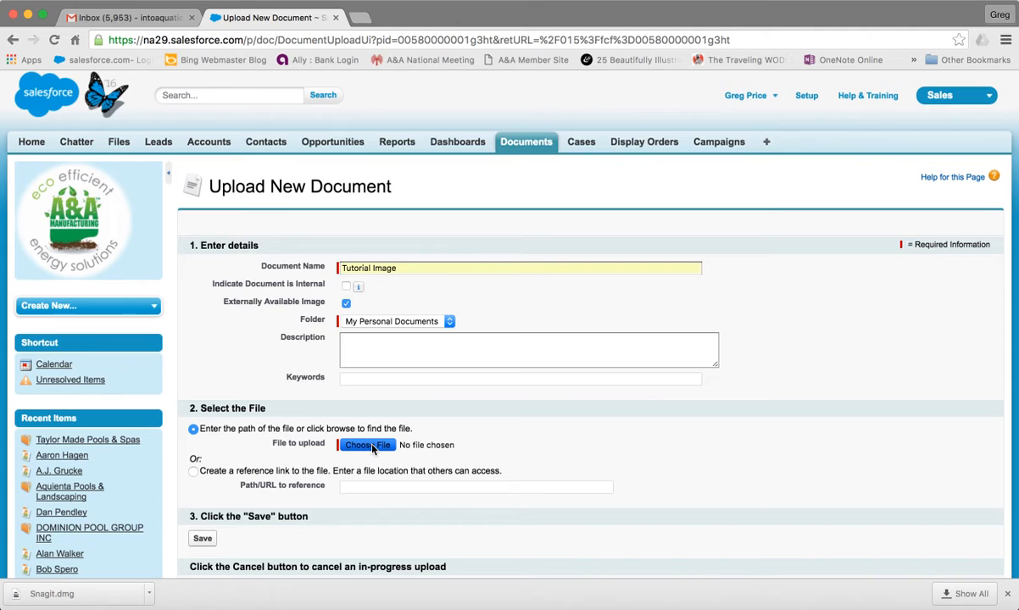
# - Attach Zero Talent.jpeg from the Pictures folder as the file to upload
pyautogui.click(367, 445)
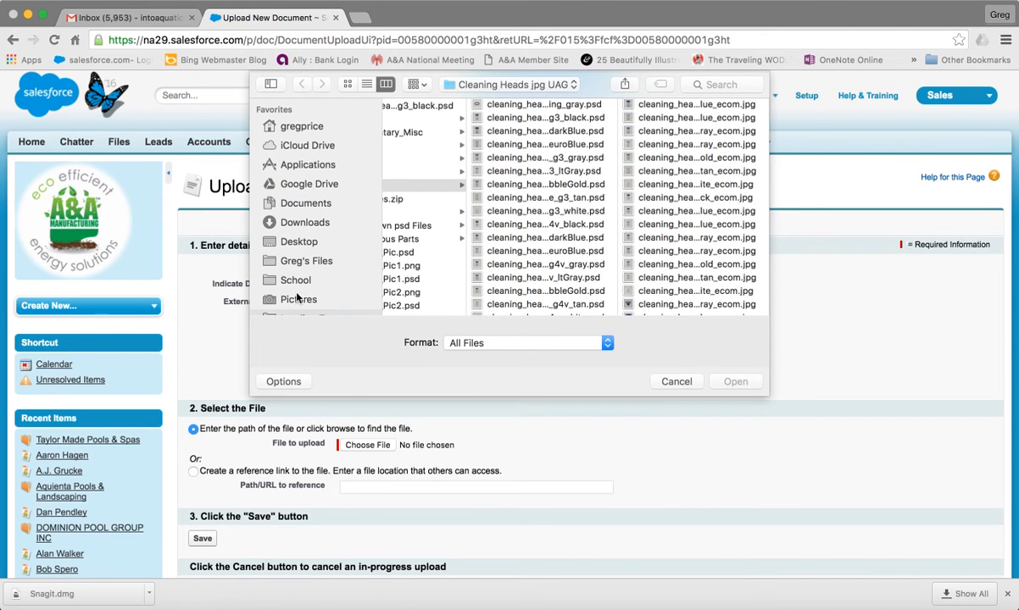
pyautogui.click(298, 299)
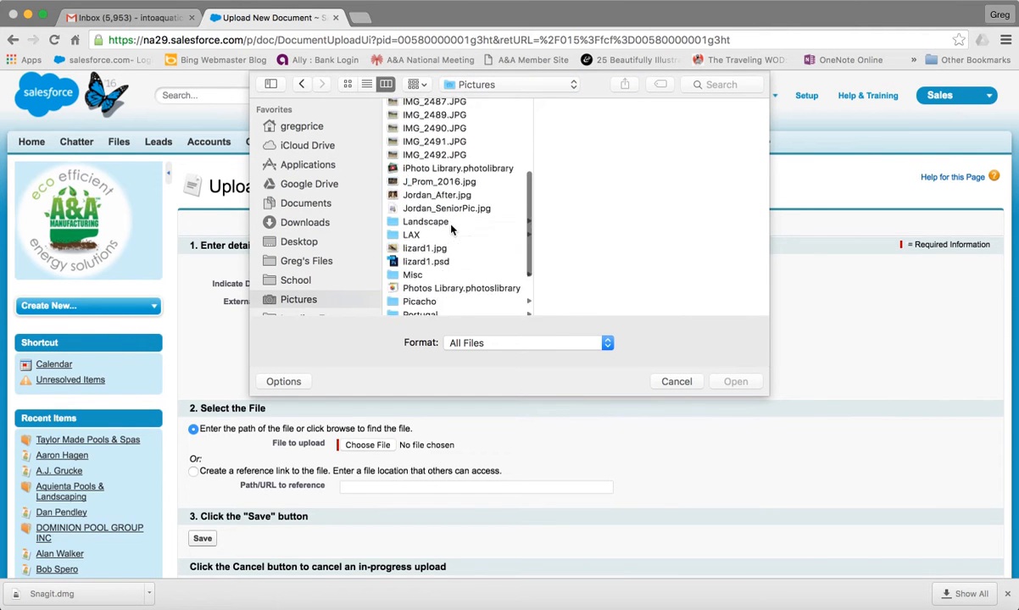
pyautogui.scroll(-3)
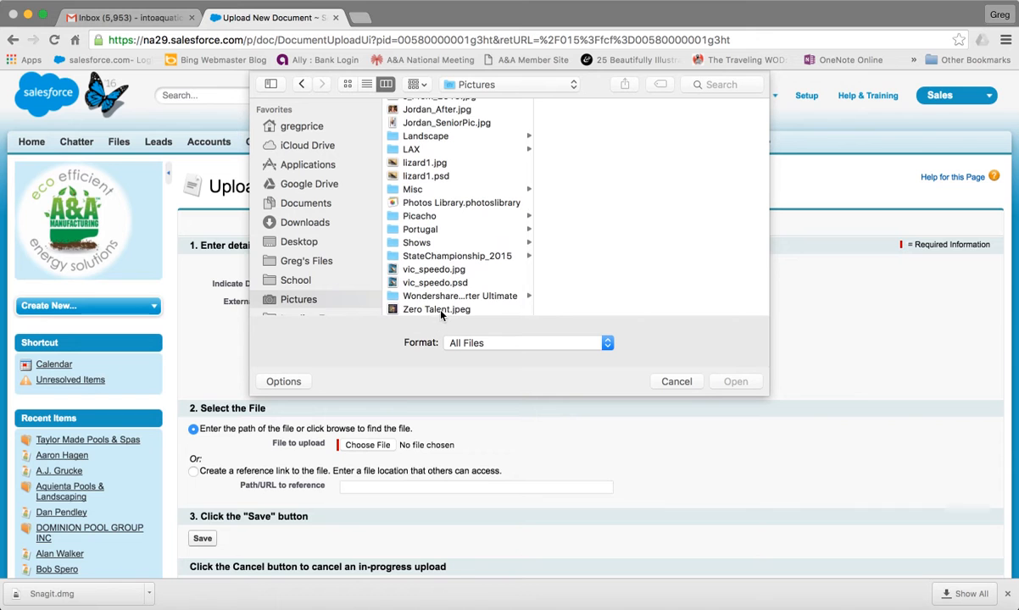
pyautogui.click(436, 309)
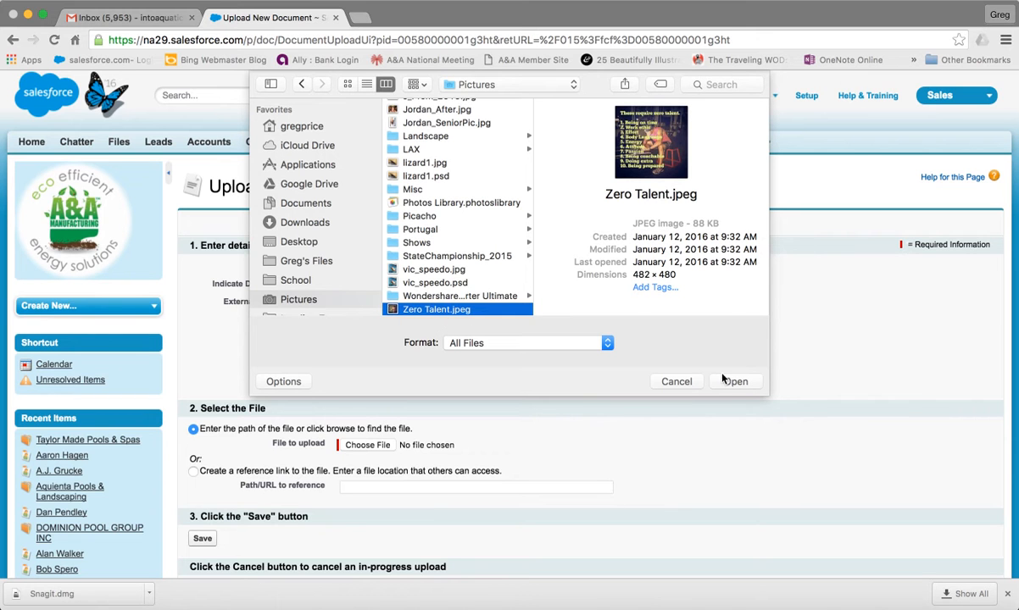
pyautogui.click(735, 381)
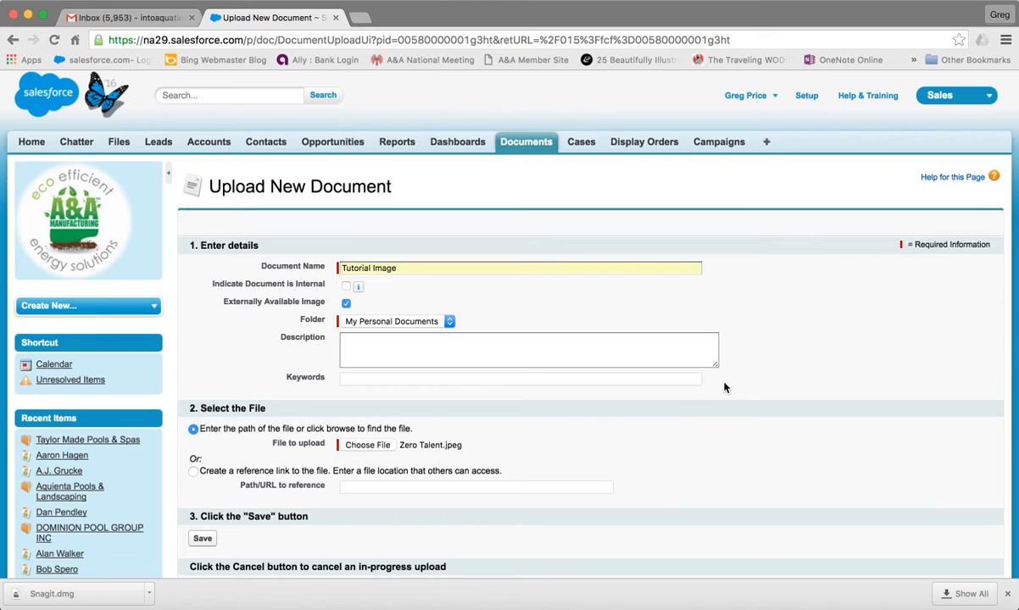
# - Save the Tutorial Image document upload
pyautogui.scroll(-3)
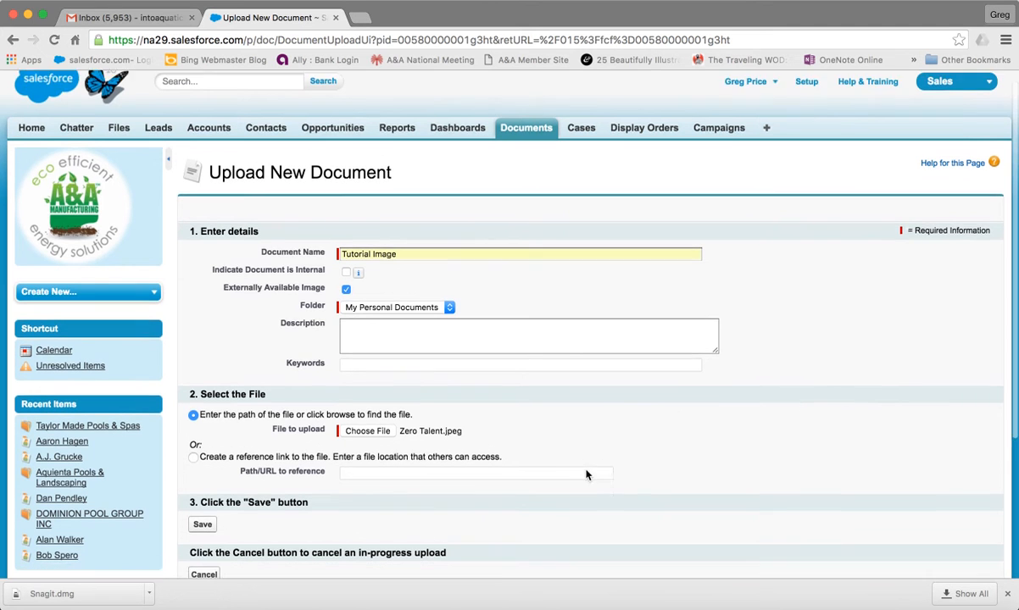
pyautogui.scroll(-3)
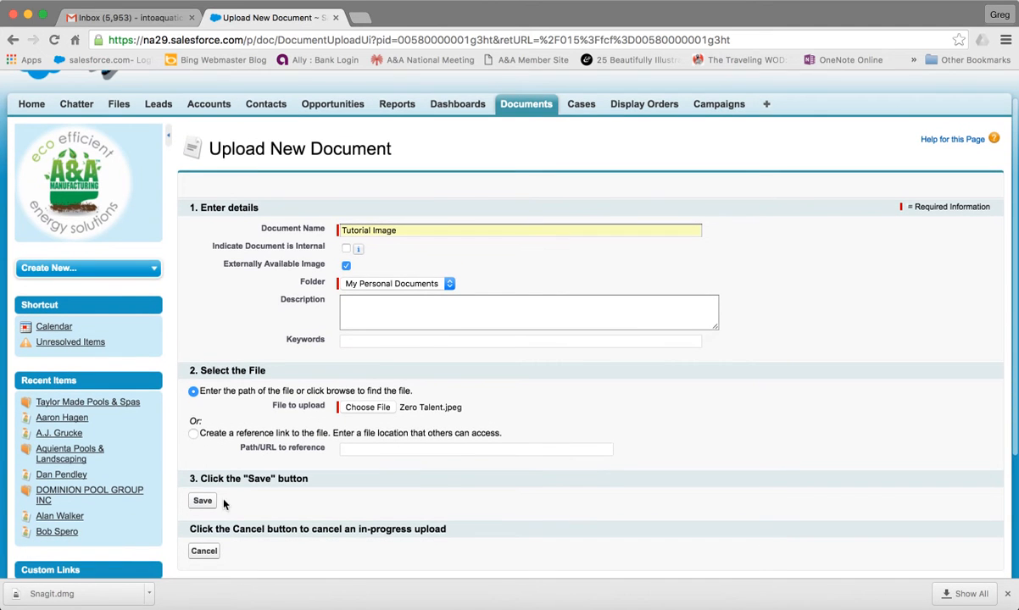
pyautogui.click(203, 501)
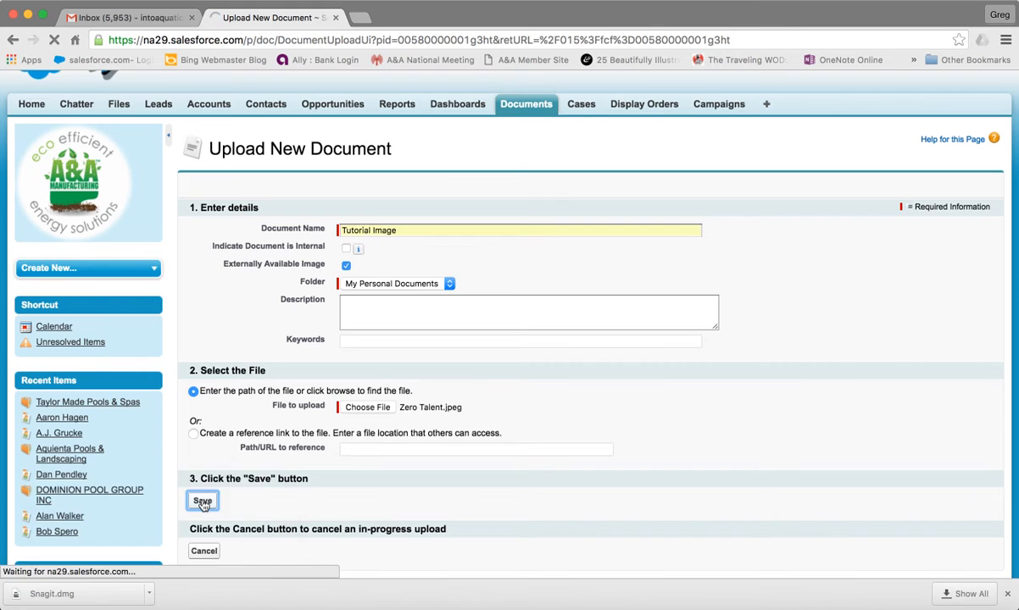
pyautogui.click(202, 501)
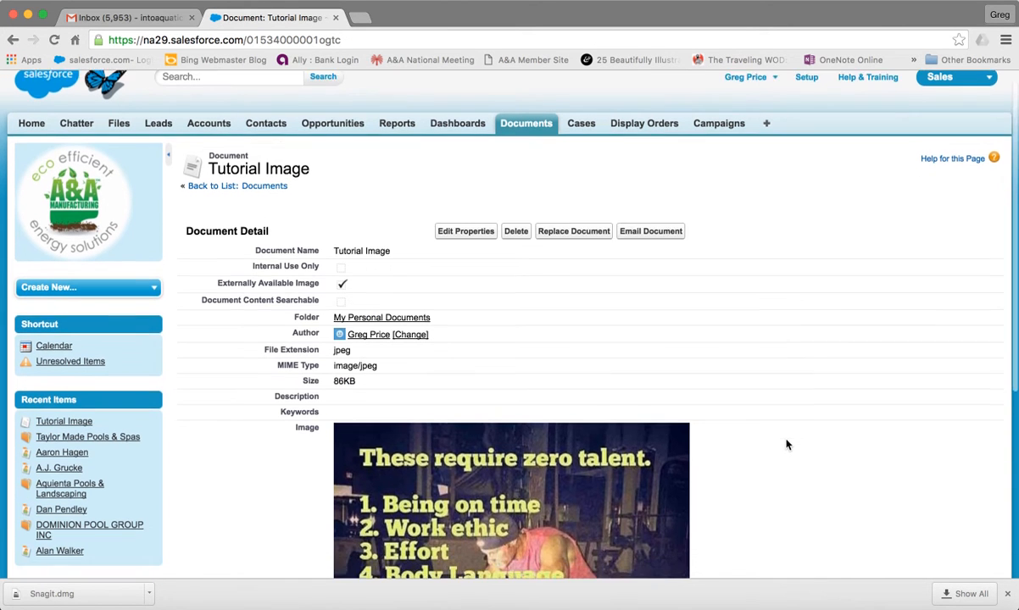
# - Scroll the Tutorial Image detail page to review the displayed JPEG
pyautogui.scroll(-3)
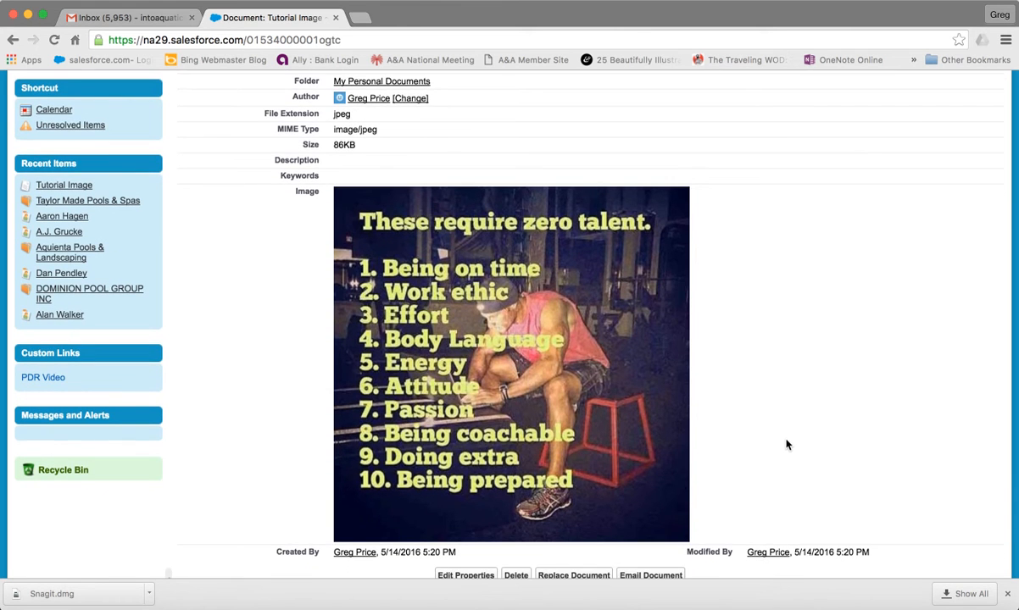
pyautogui.scroll(3)
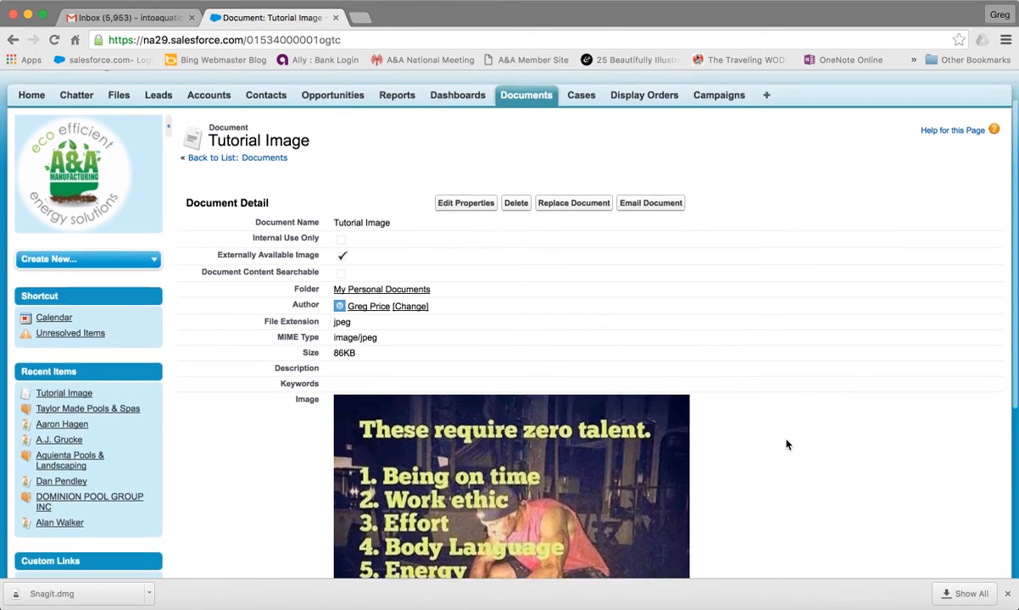